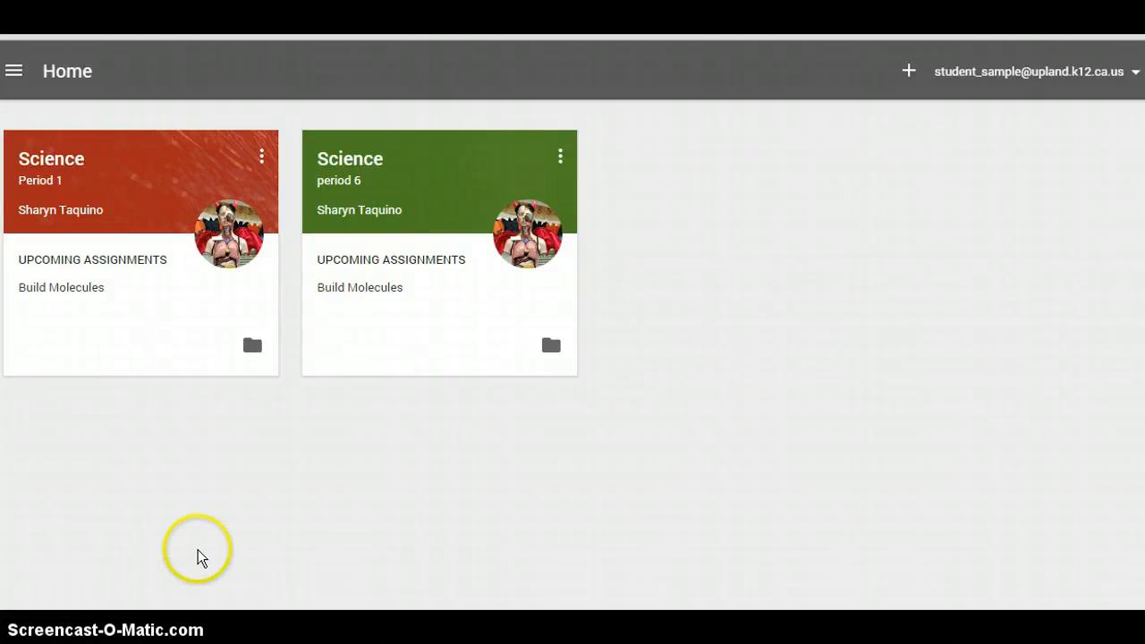
{"action": "mouse_move", "coordinate": [389, 374]}
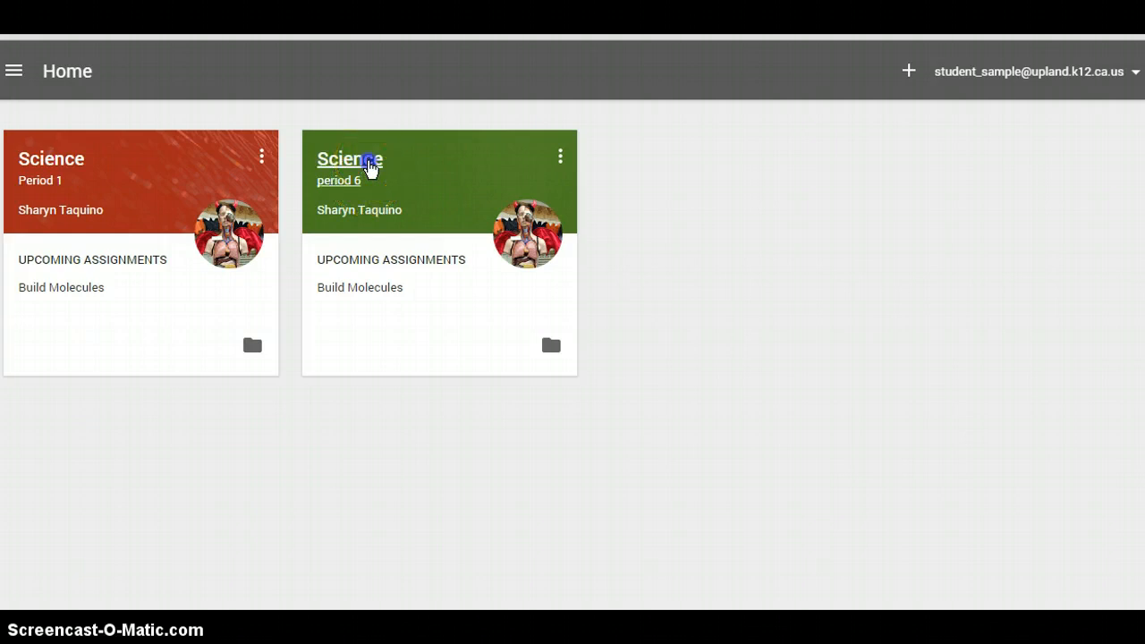
Step: Open the Science period 6 class and scroll its stream to the Build Molecules post
{"action": "left_click", "coordinate": [349, 160]}
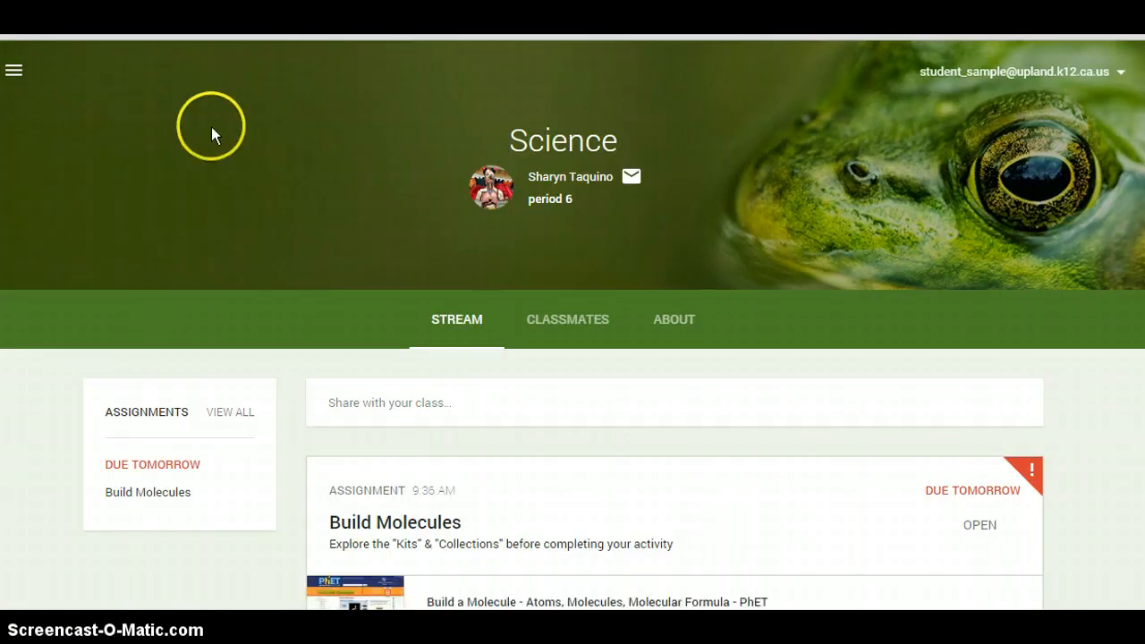
{"action": "mouse_move", "coordinate": [358, 174]}
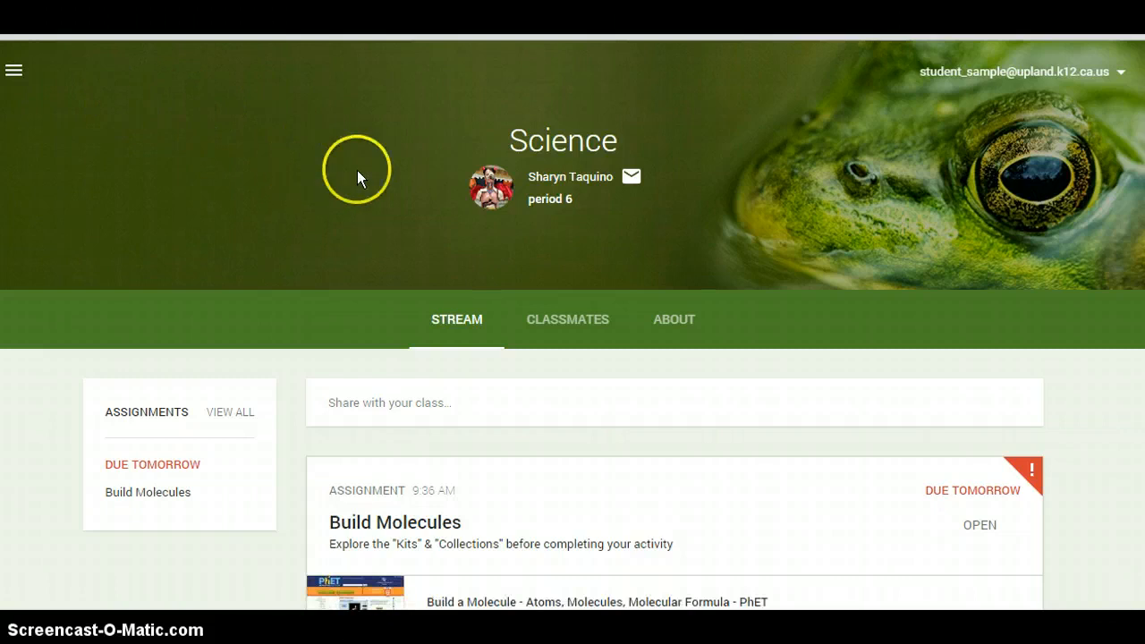
{"action": "mouse_move", "coordinate": [1099, 172]}
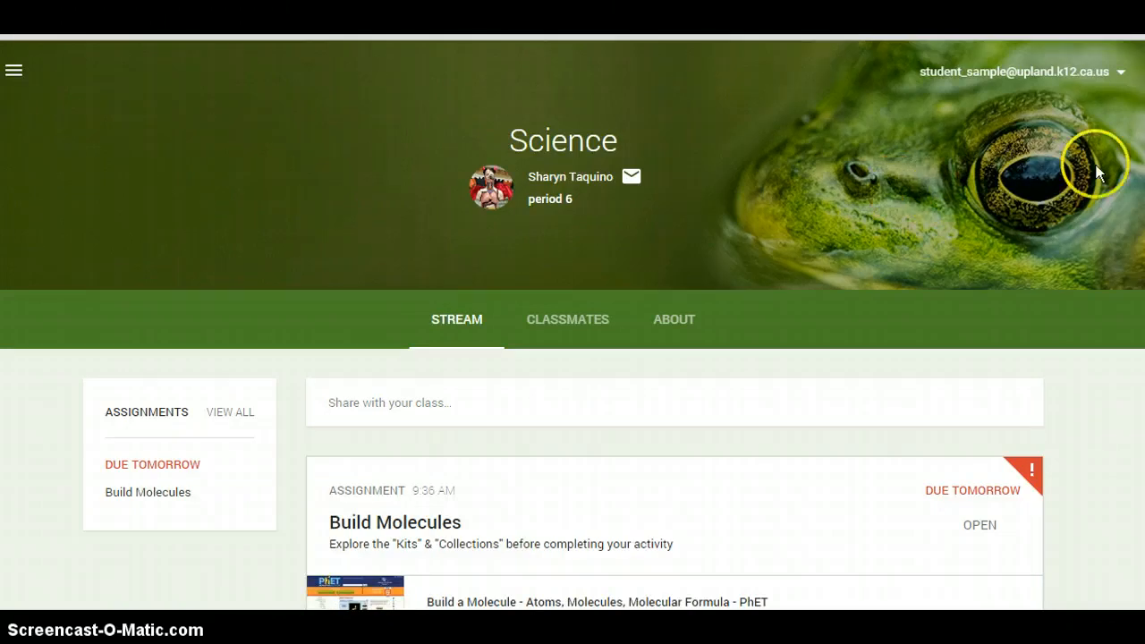
{"action": "scroll", "scroll_direction": "down", "scroll_amount": 3}
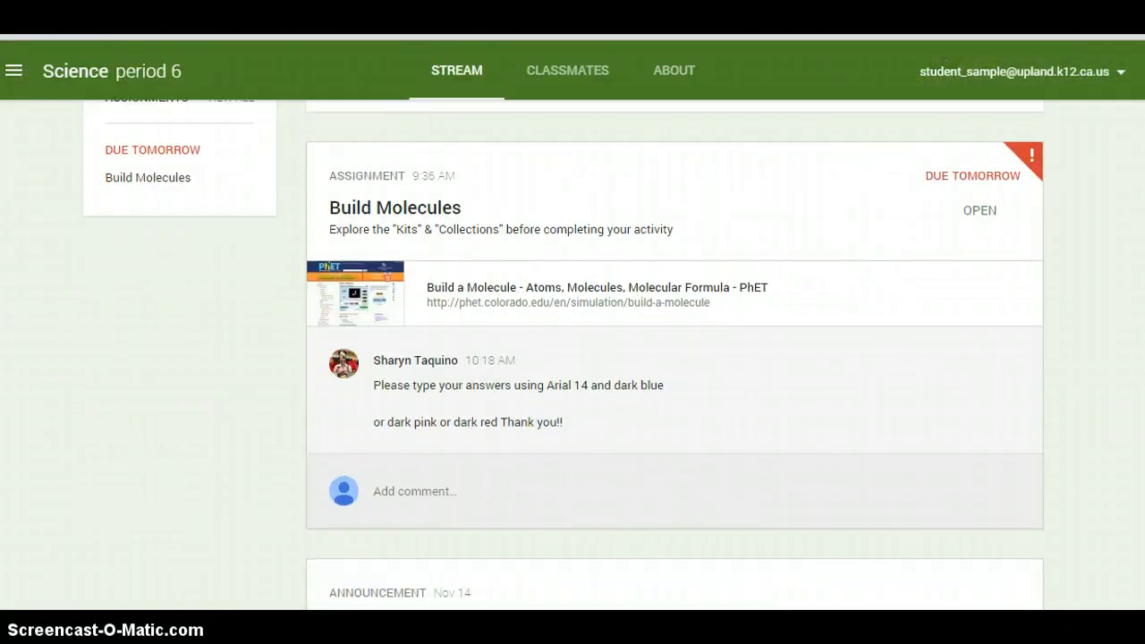
{"action": "mouse_move", "coordinate": [293, 150]}
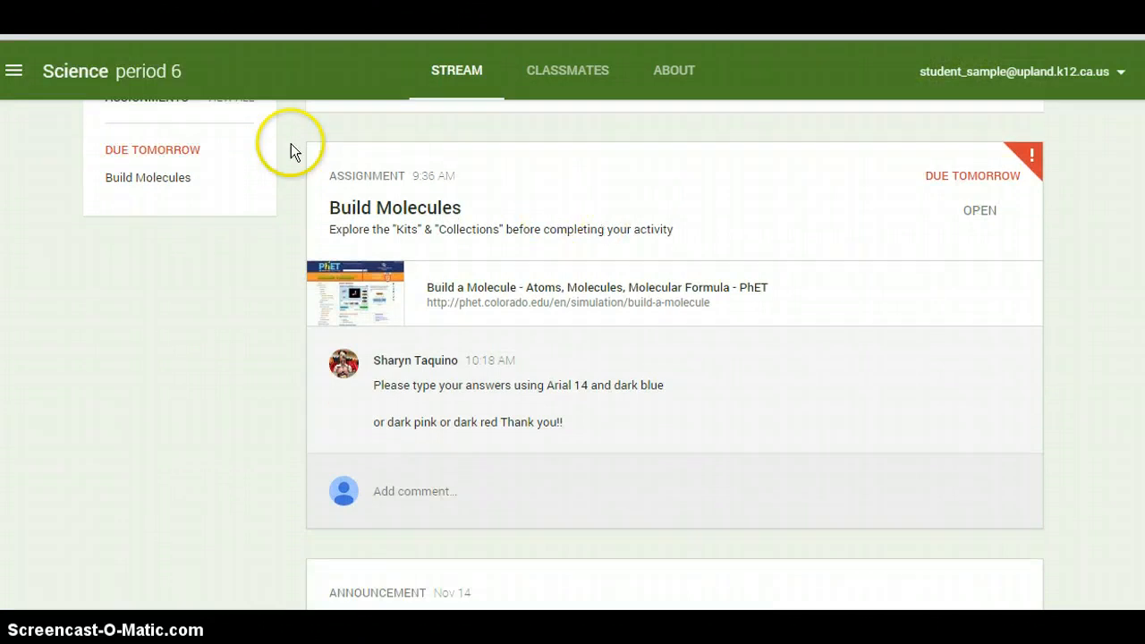
Step: From the Assignments list, open Build Molecules and its attached Build a Molecule document
{"action": "left_click", "coordinate": [15, 70]}
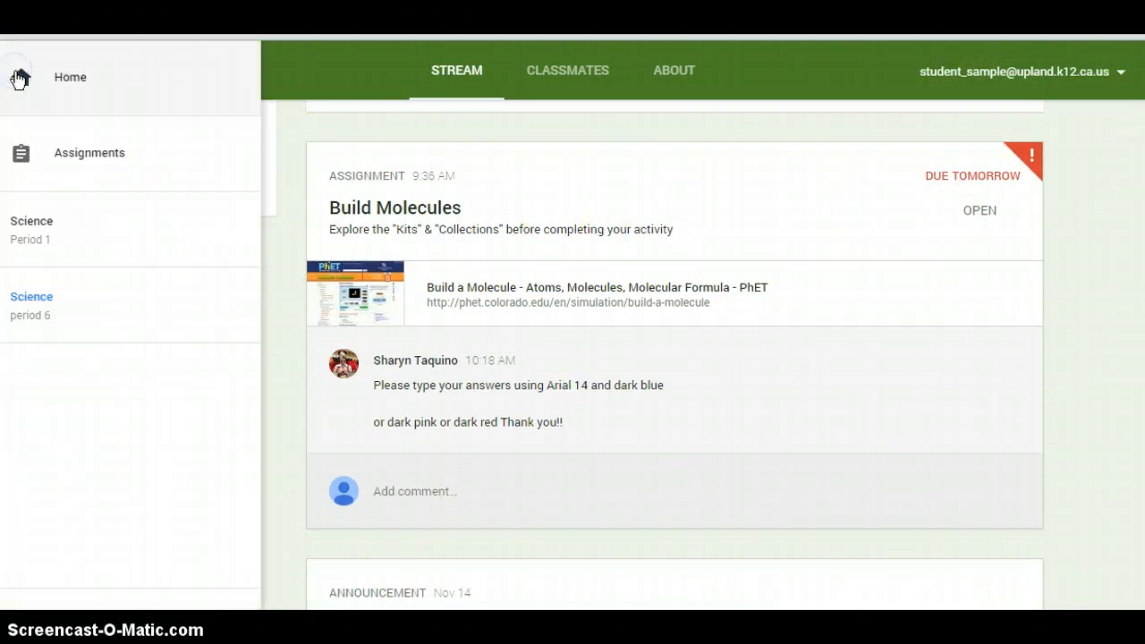
{"action": "left_click", "coordinate": [88, 152]}
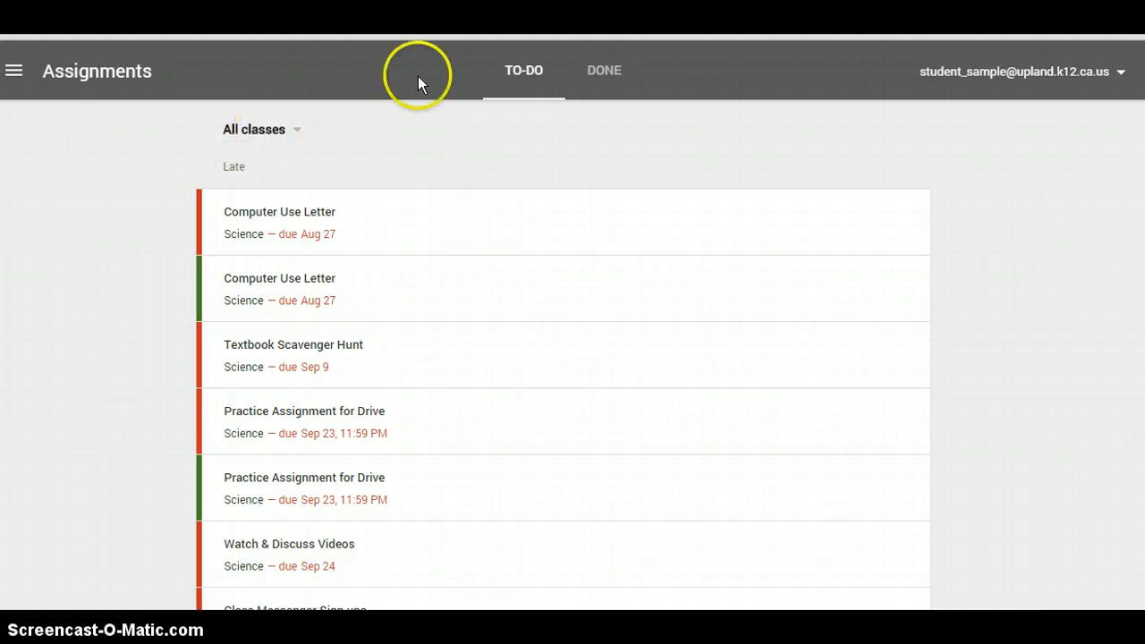
{"action": "mouse_move", "coordinate": [421, 79]}
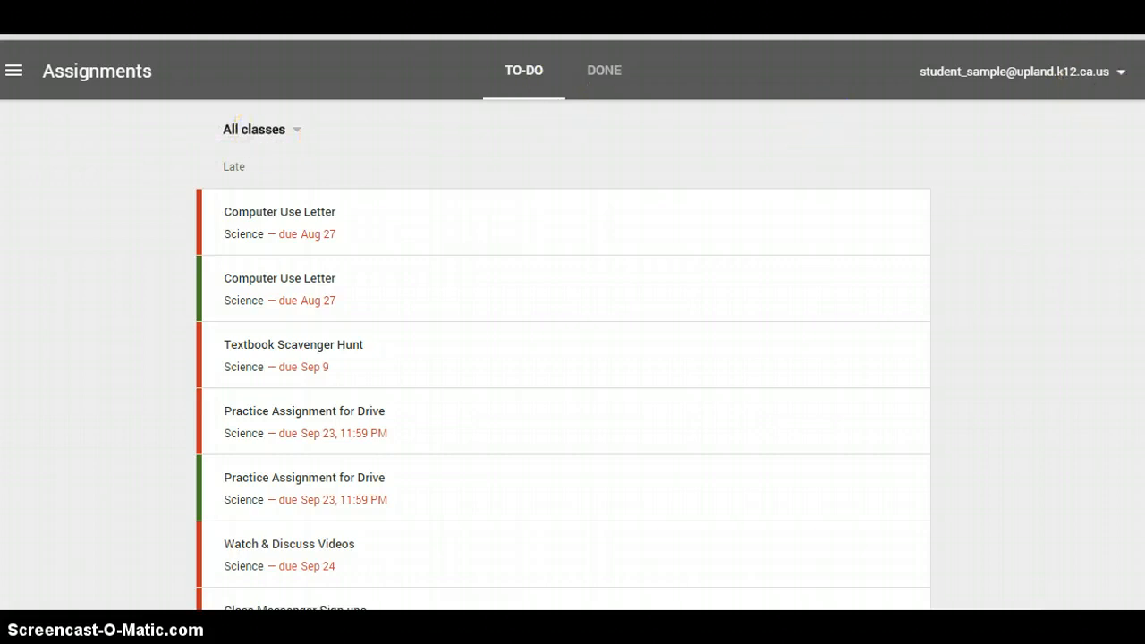
{"action": "scroll", "scroll_direction": "down", "scroll_amount": 3}
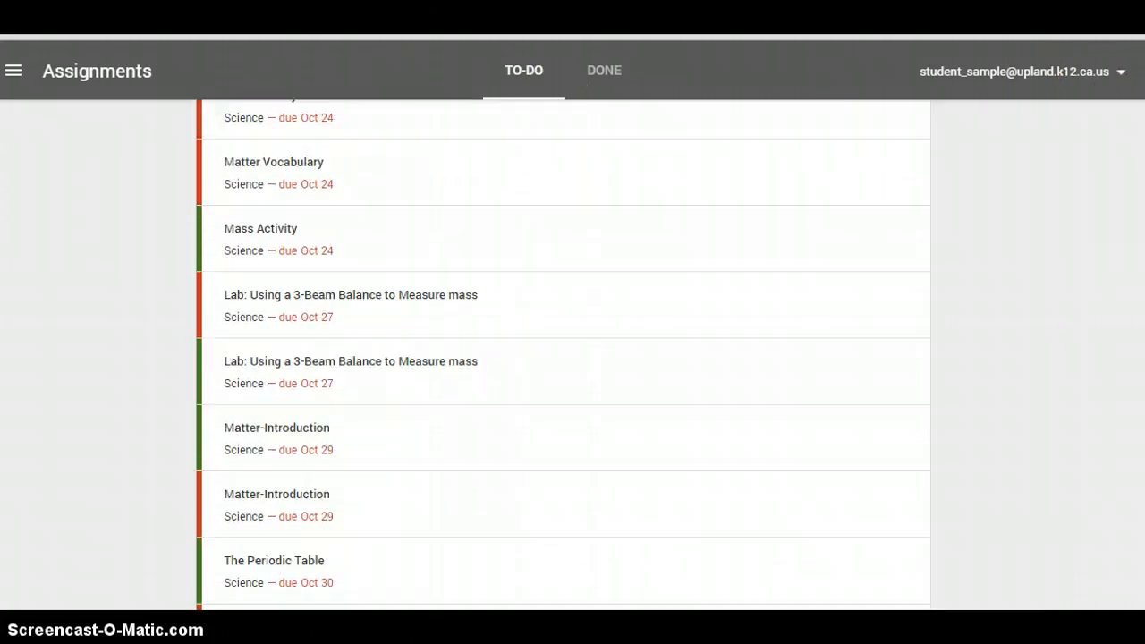
{"action": "scroll", "scroll_direction": "down", "scroll_amount": 3}
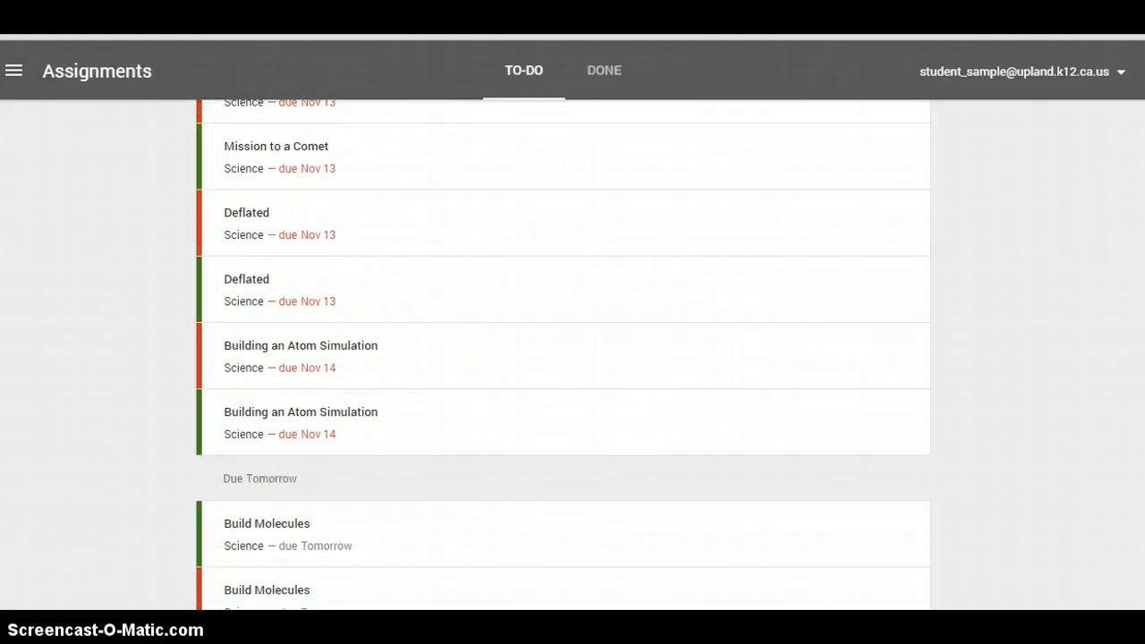
{"action": "mouse_move", "coordinate": [277, 593]}
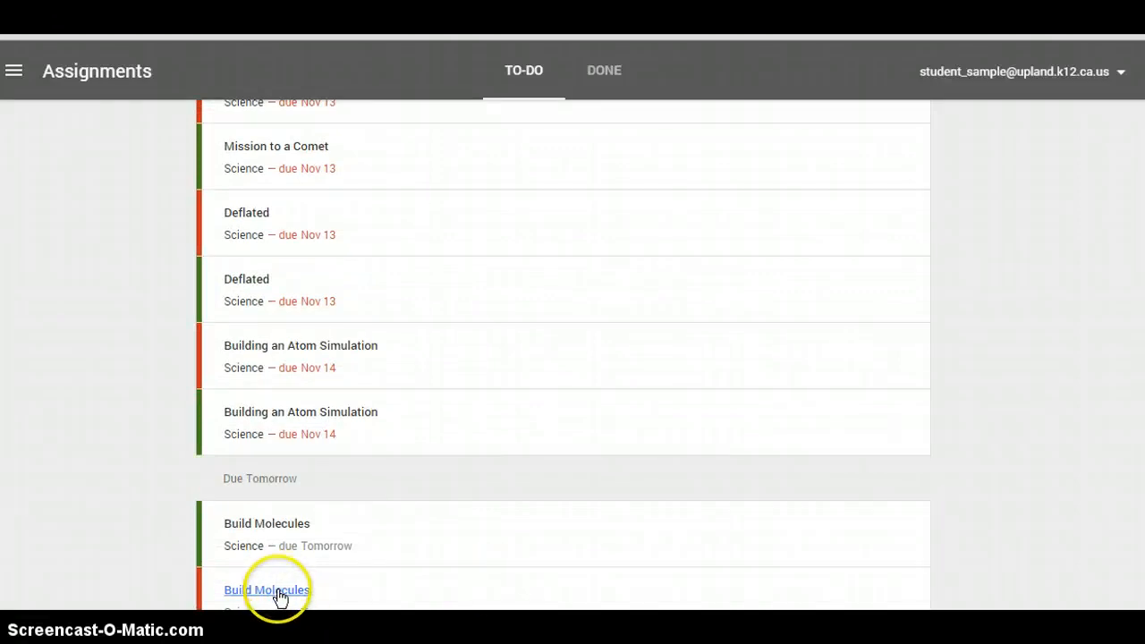
{"action": "left_click", "coordinate": [267, 589]}
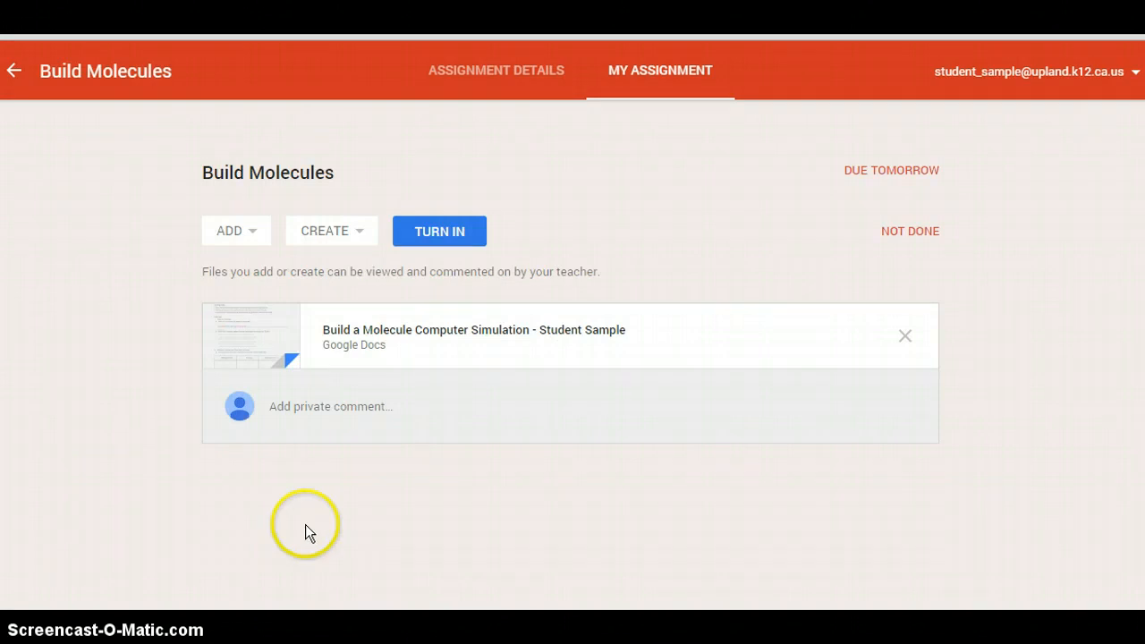
{"action": "mouse_move", "coordinate": [506, 336]}
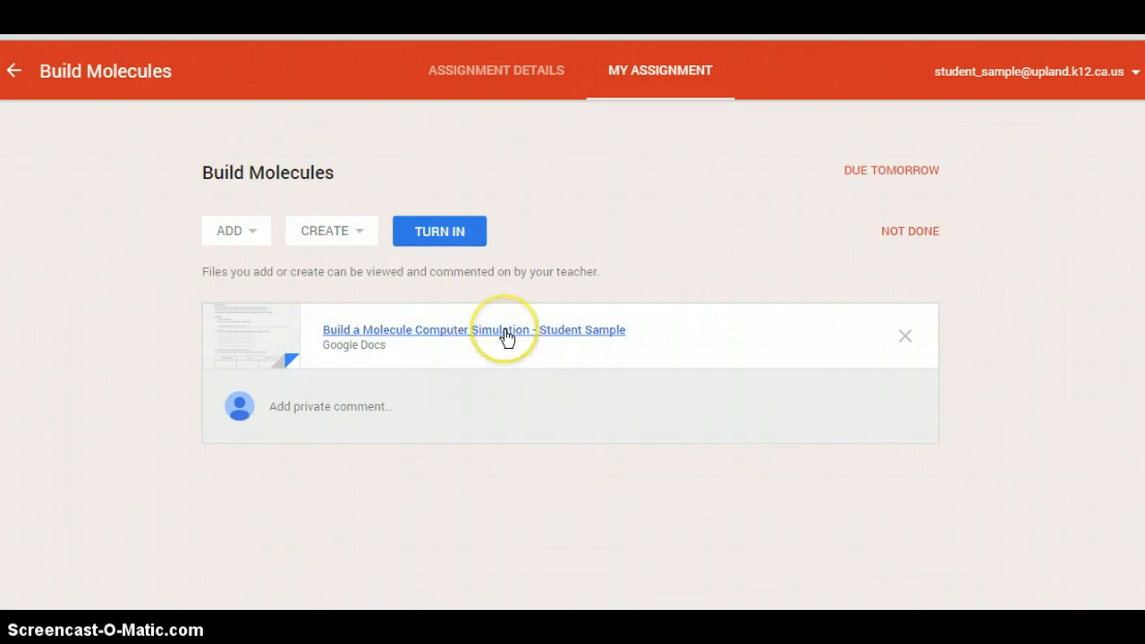
{"action": "left_click", "coordinate": [474, 329]}
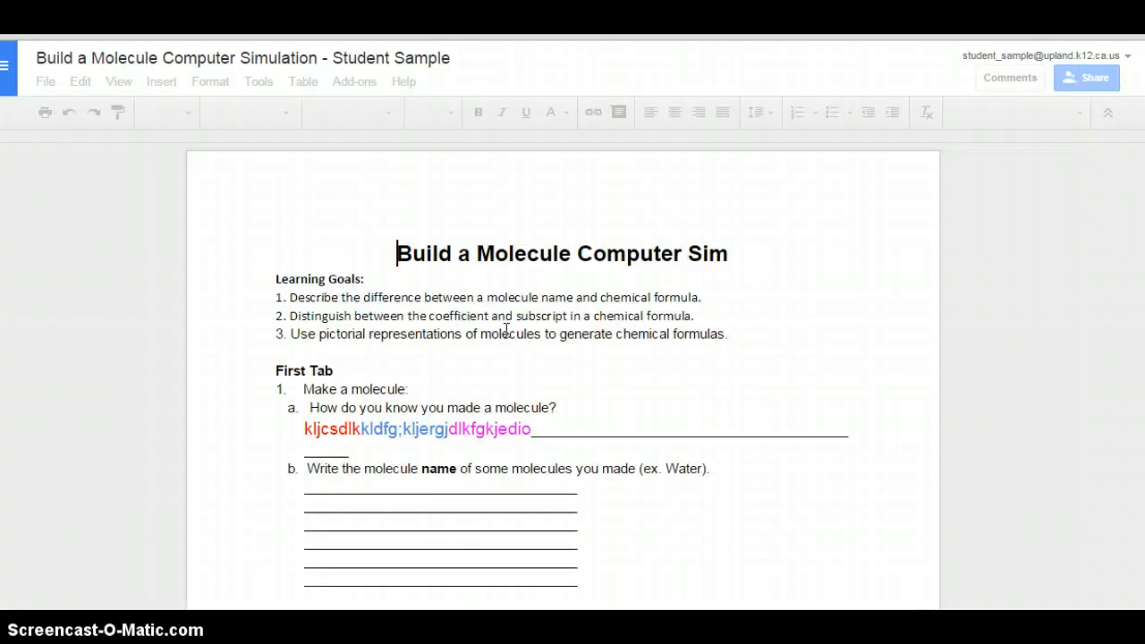
{"action": "mouse_move", "coordinate": [466, 316]}
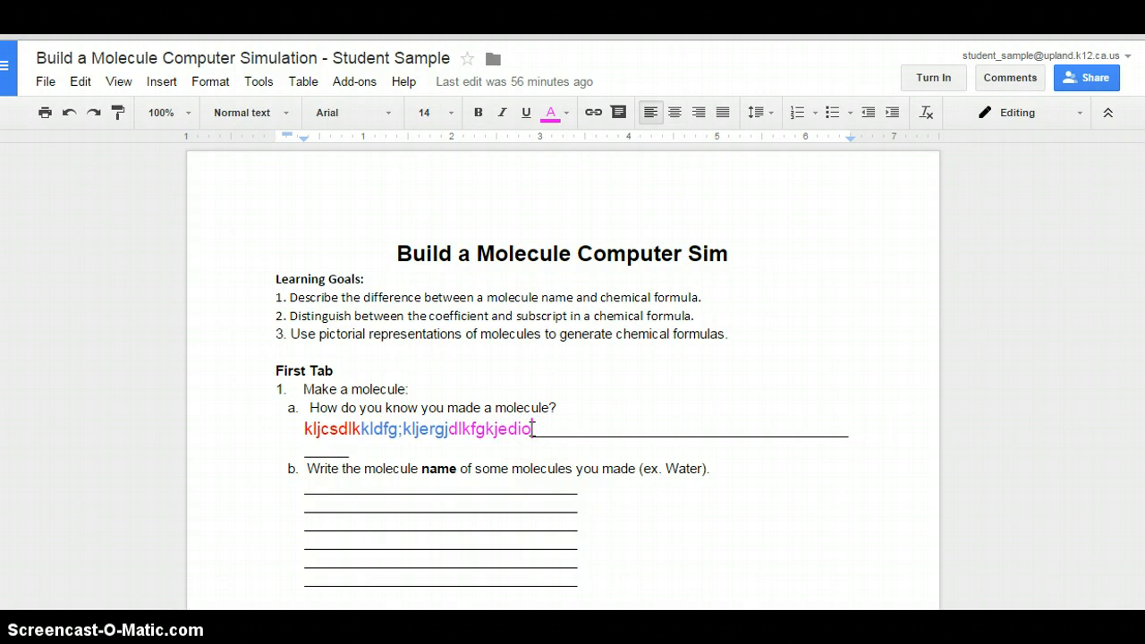
Step: Delete the placeholder answer text under question 1a
{"action": "key", "text": "backspace"}
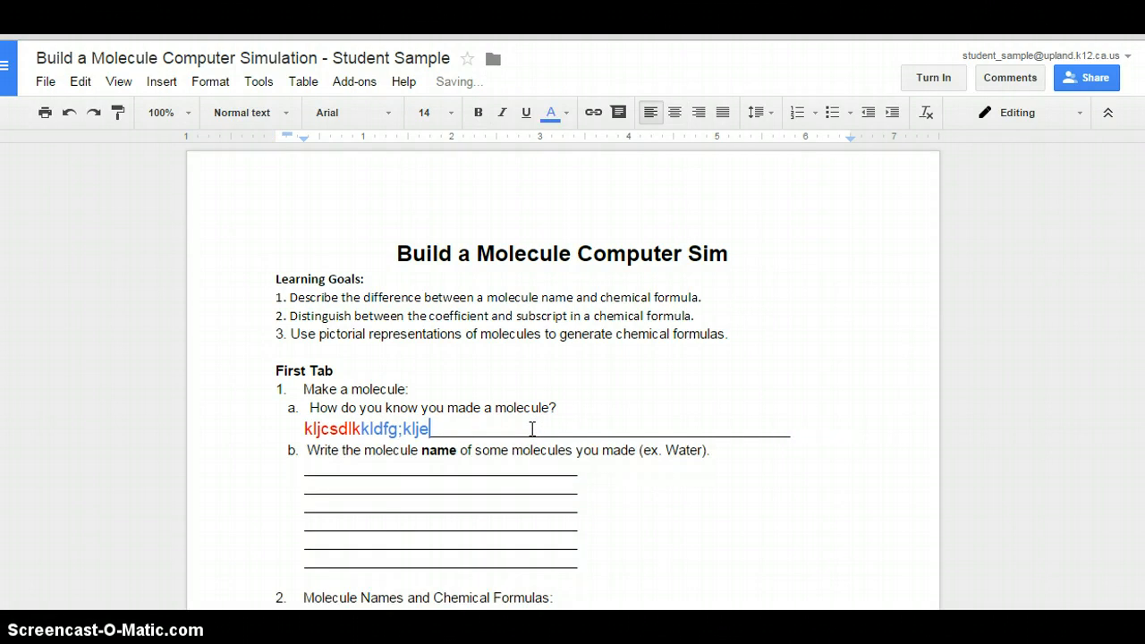
{"action": "key", "text": "BackSpace"}
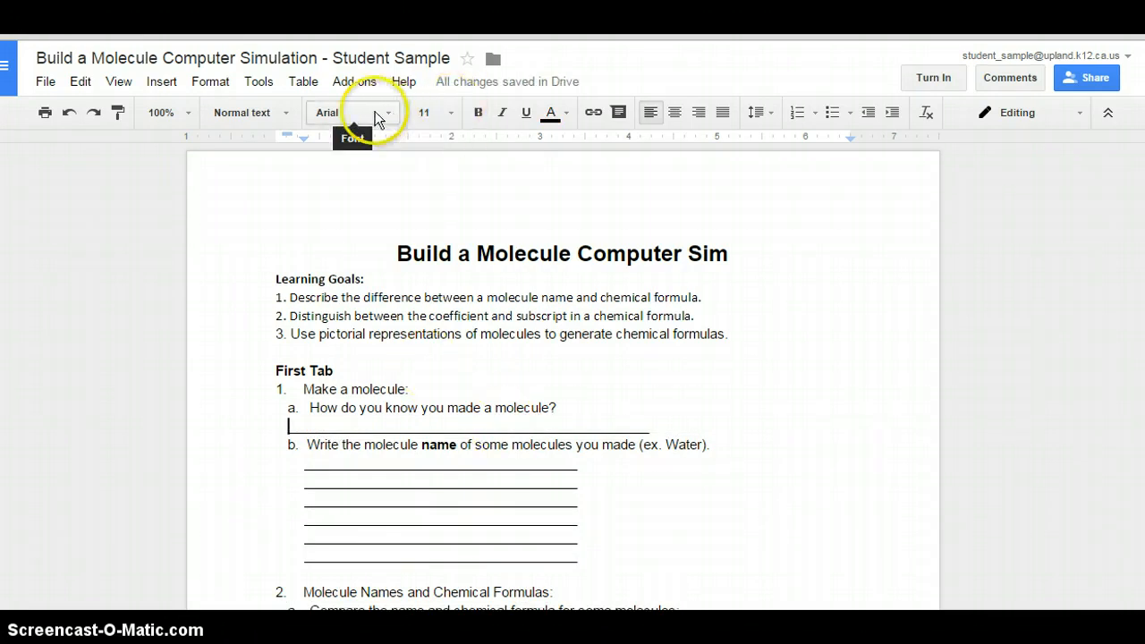
Step: Type a 14-point dark blue trial answer under question 1a, then move to the next line
{"action": "left_click", "coordinate": [451, 112]}
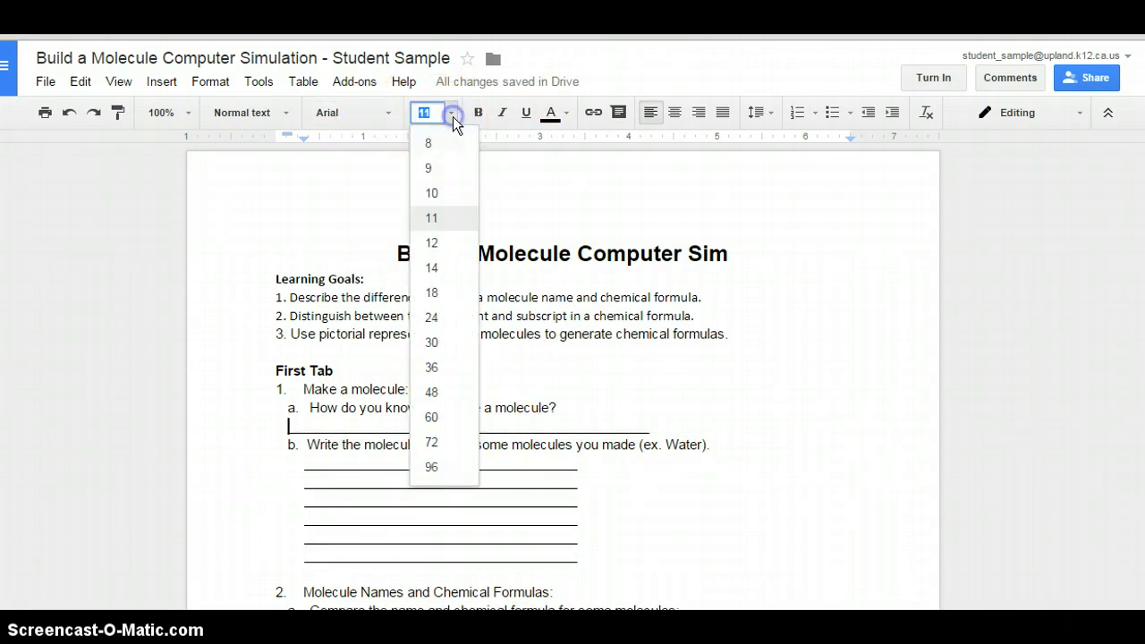
{"action": "left_click", "coordinate": [431, 268]}
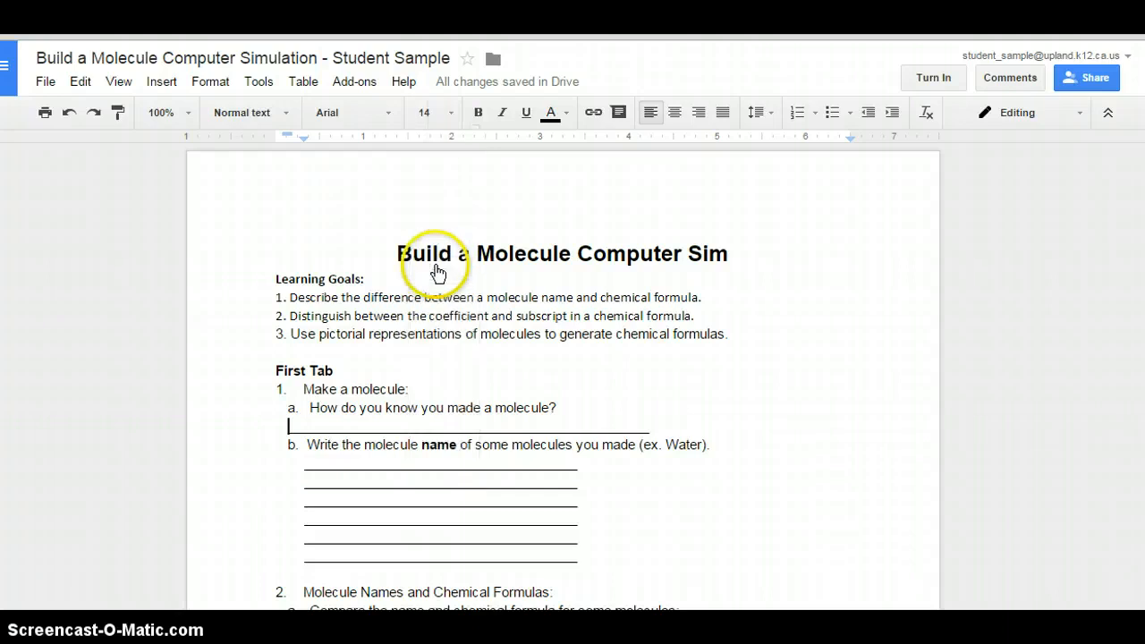
{"action": "left_click", "coordinate": [551, 112]}
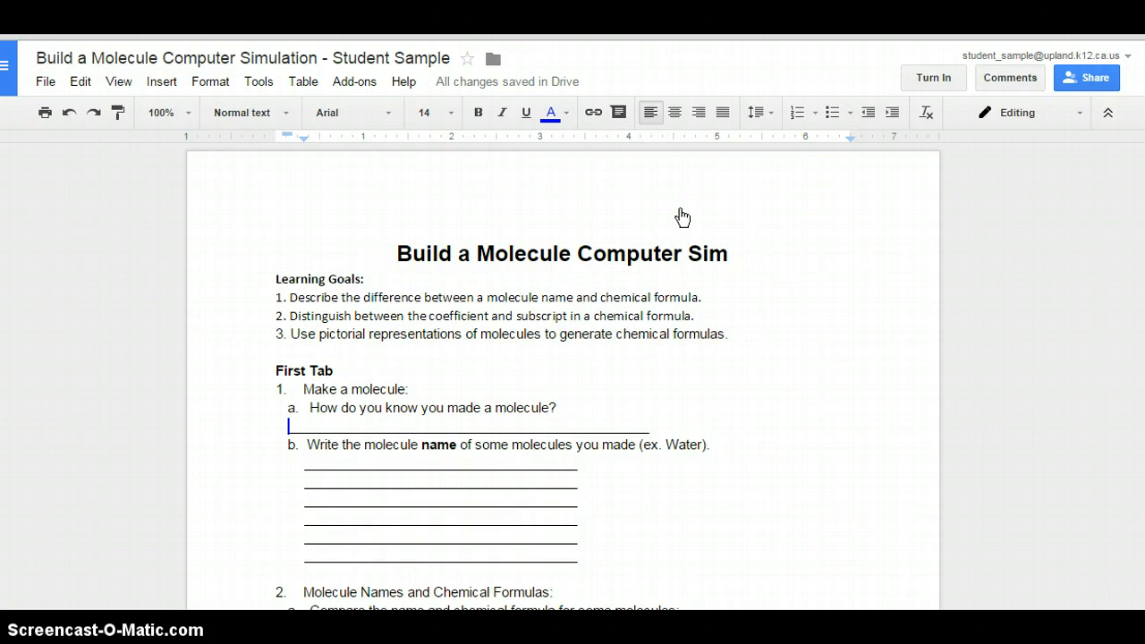
{"action": "type", "text": "aslk"}
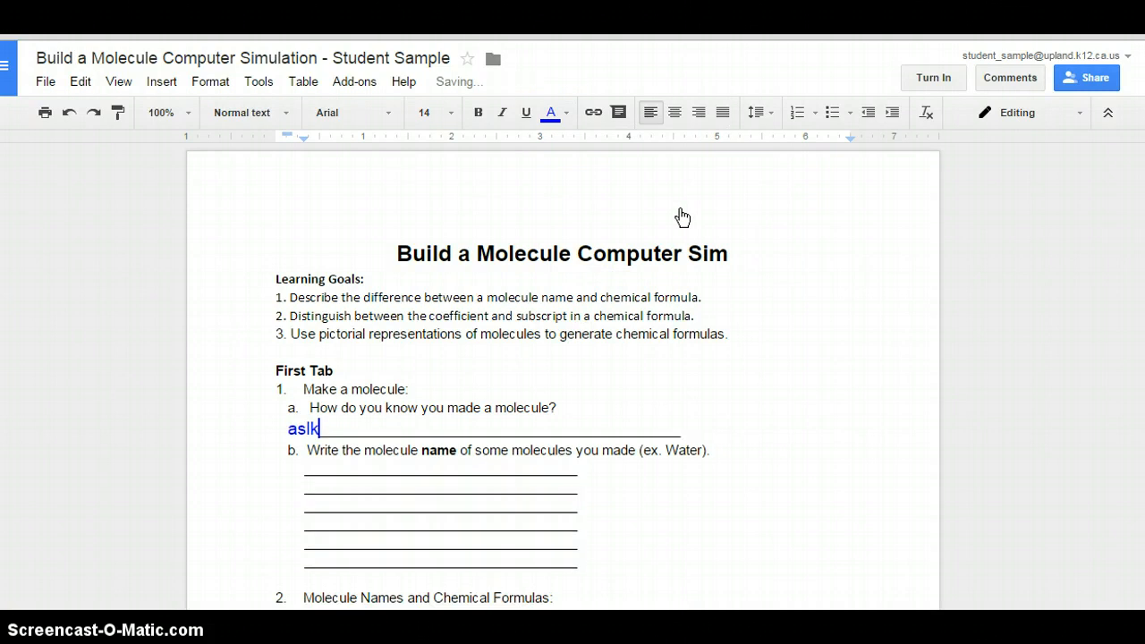
{"action": "type", "text": "jdfkjlaslkdhrfhoiwehroihoisdjhvl"}
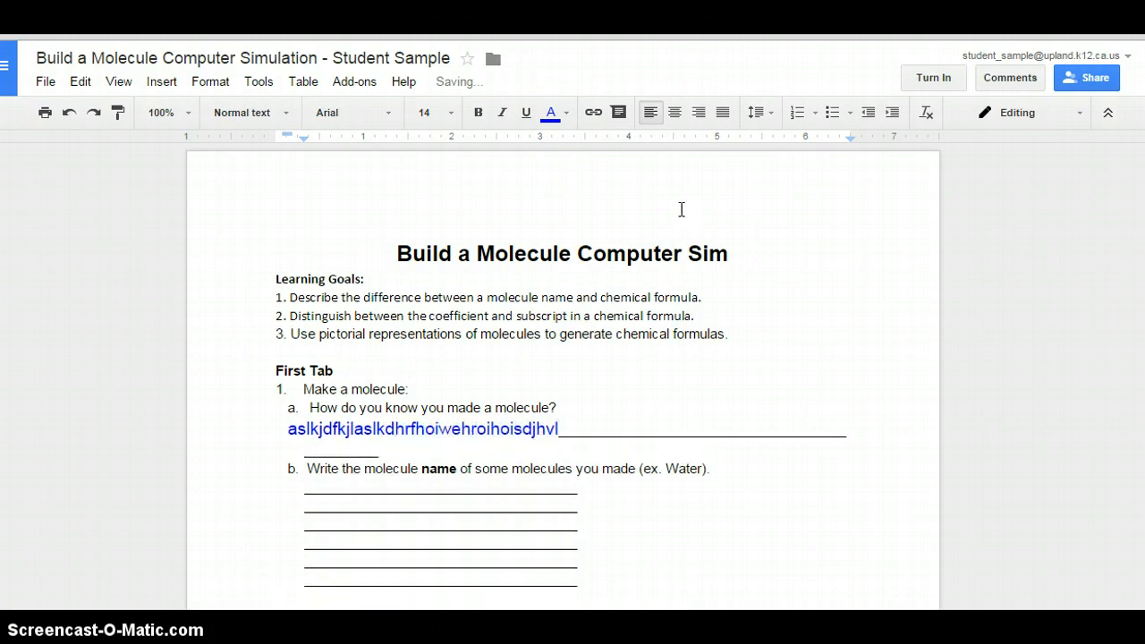
{"action": "left_click", "coordinate": [288, 449]}
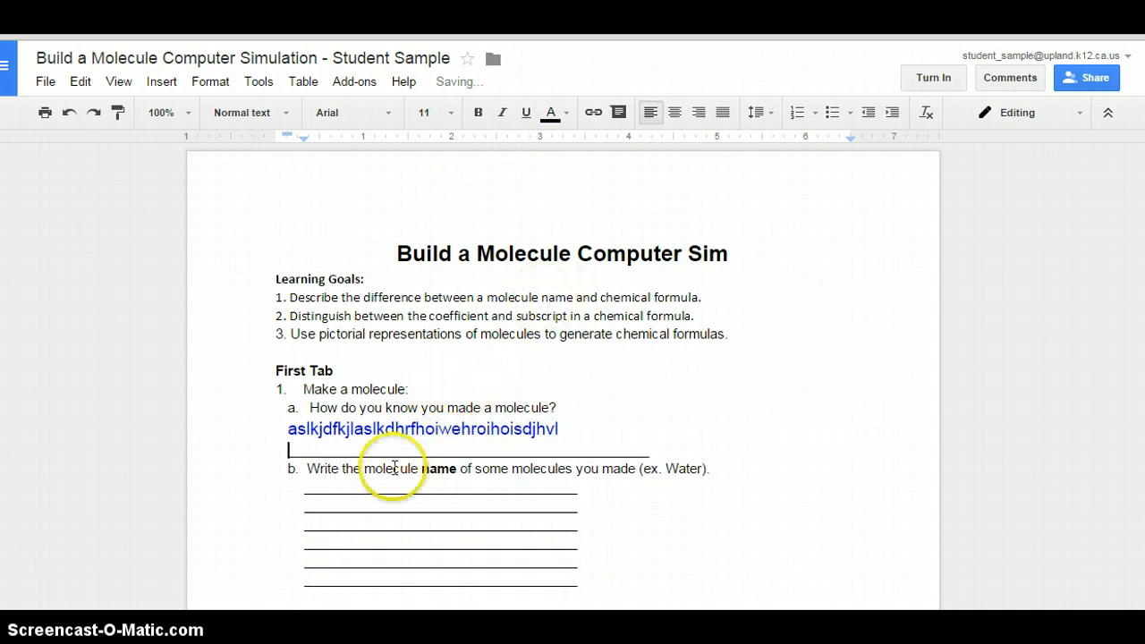
Step: Type a trial answer on question 1b's first blank and set it to 14-point
{"action": "type", "text": "ksdajflkjklasdjflk"}
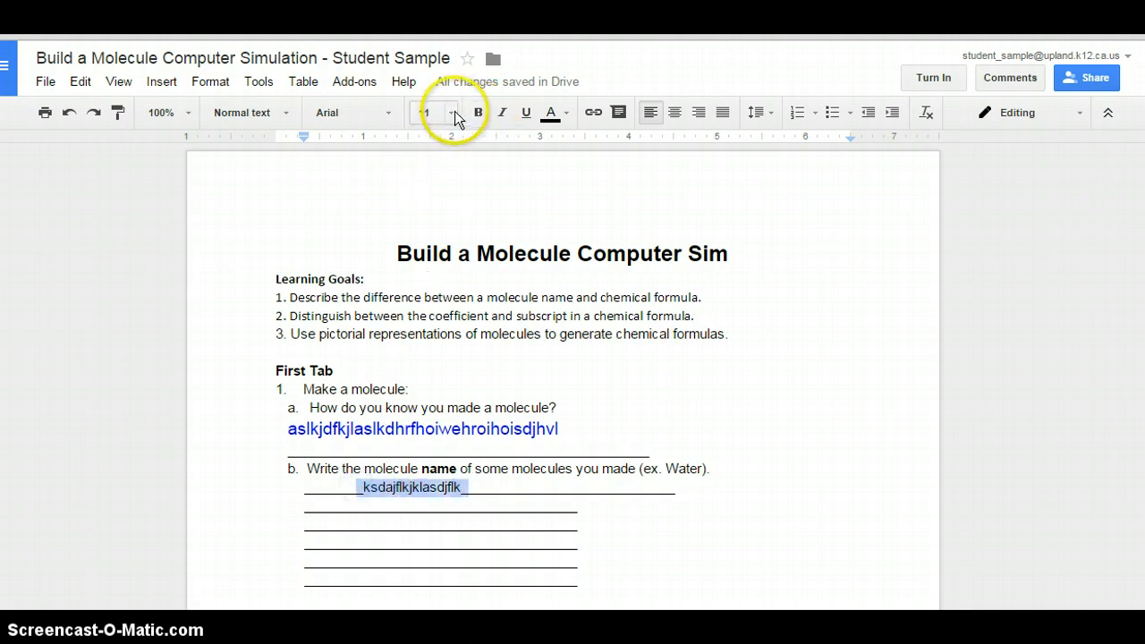
{"action": "left_click", "coordinate": [427, 112]}
{"action": "type", "text": "14"}
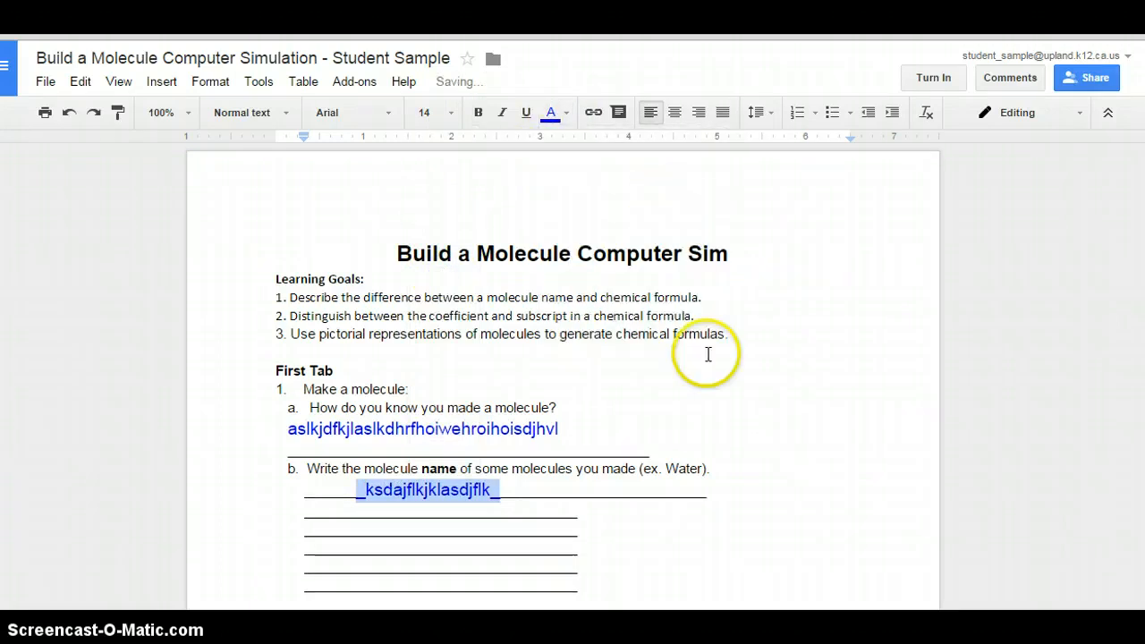
{"action": "mouse_move", "coordinate": [873, 152]}
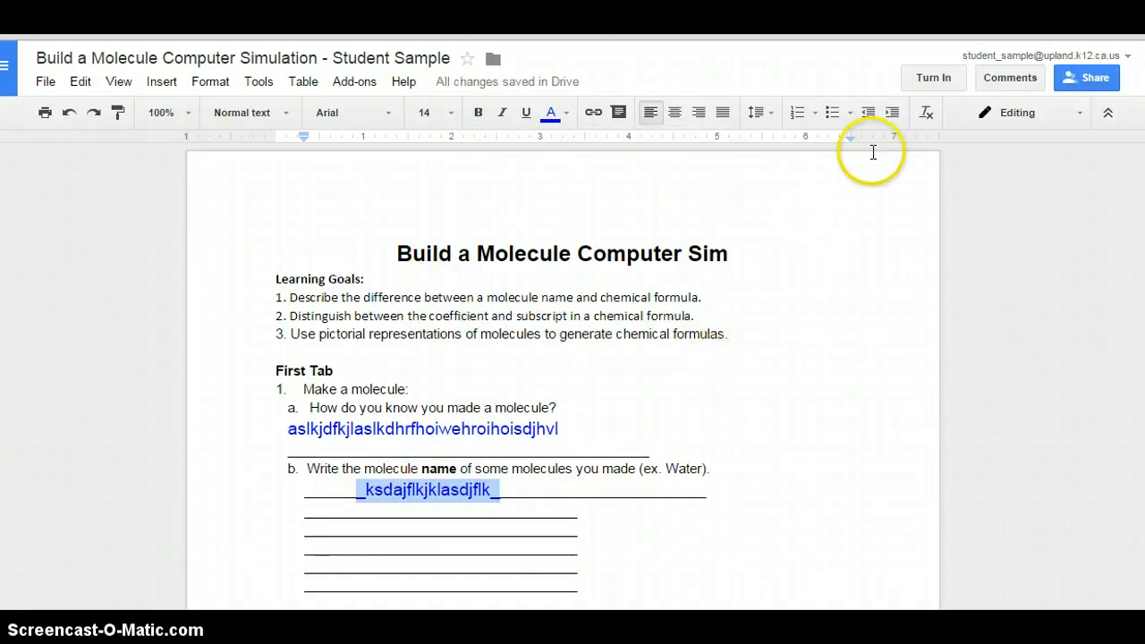
Step: Turn in the Build Molecules assignment from the doc and confirm in Classroom
{"action": "left_click", "coordinate": [933, 78]}
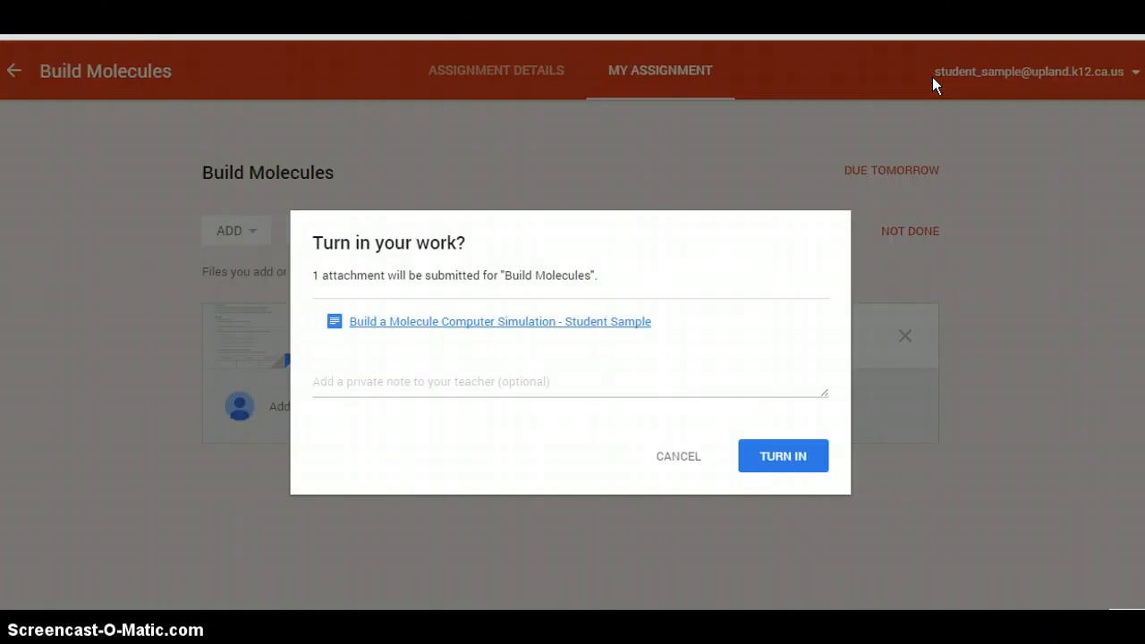
{"action": "mouse_move", "coordinate": [778, 425]}
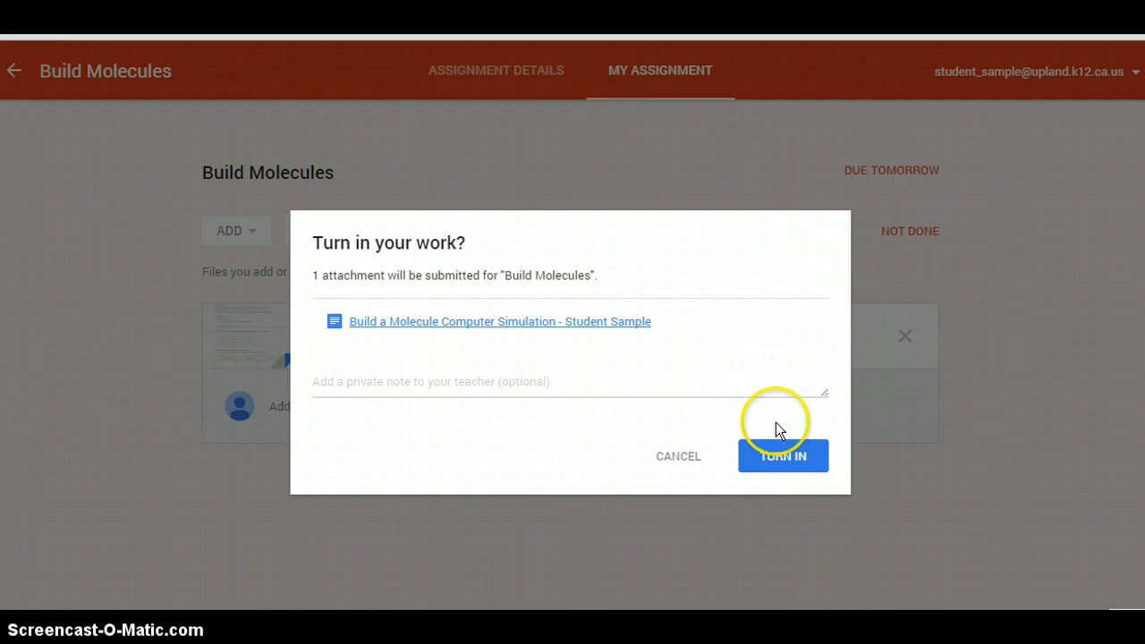
{"action": "mouse_move", "coordinate": [783, 456]}
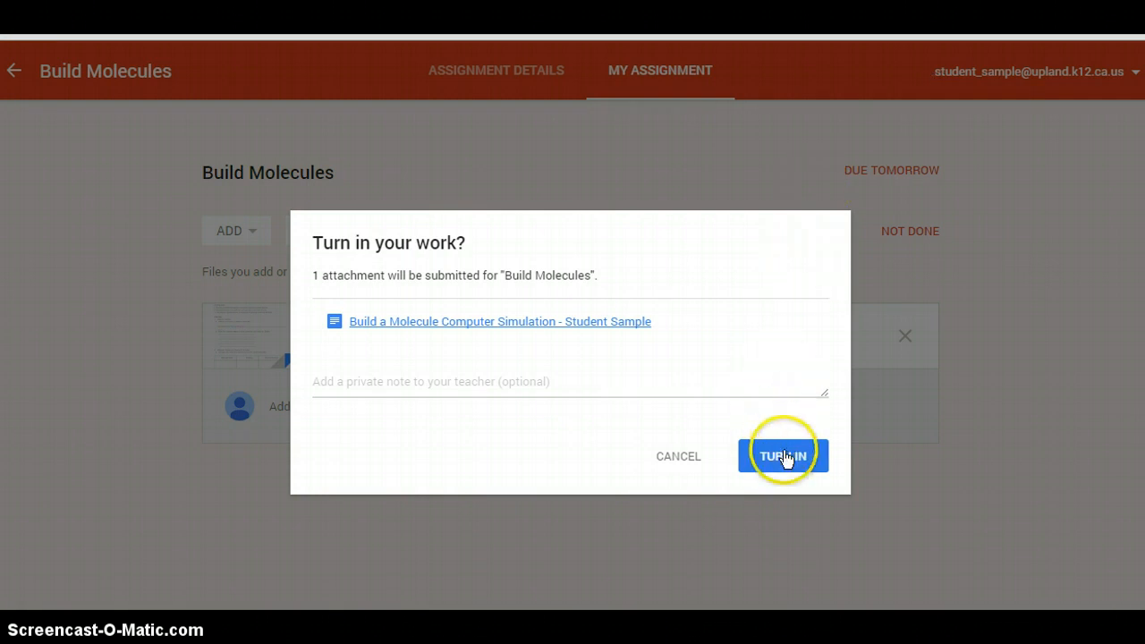
{"action": "left_click", "coordinate": [781, 456]}
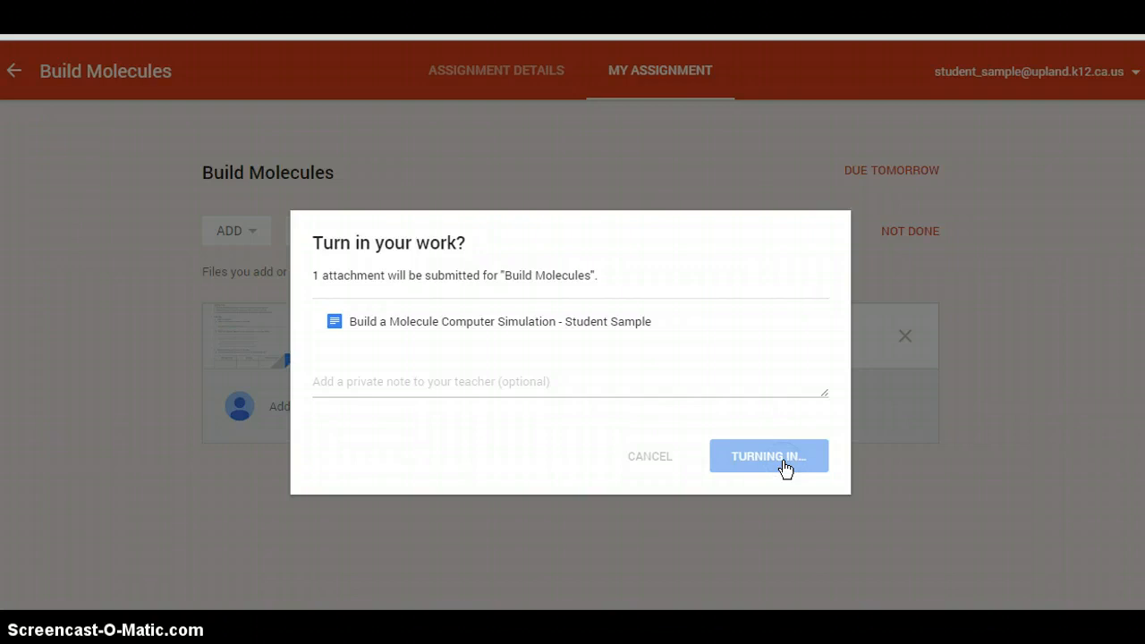
{"action": "left_click", "coordinate": [769, 456]}
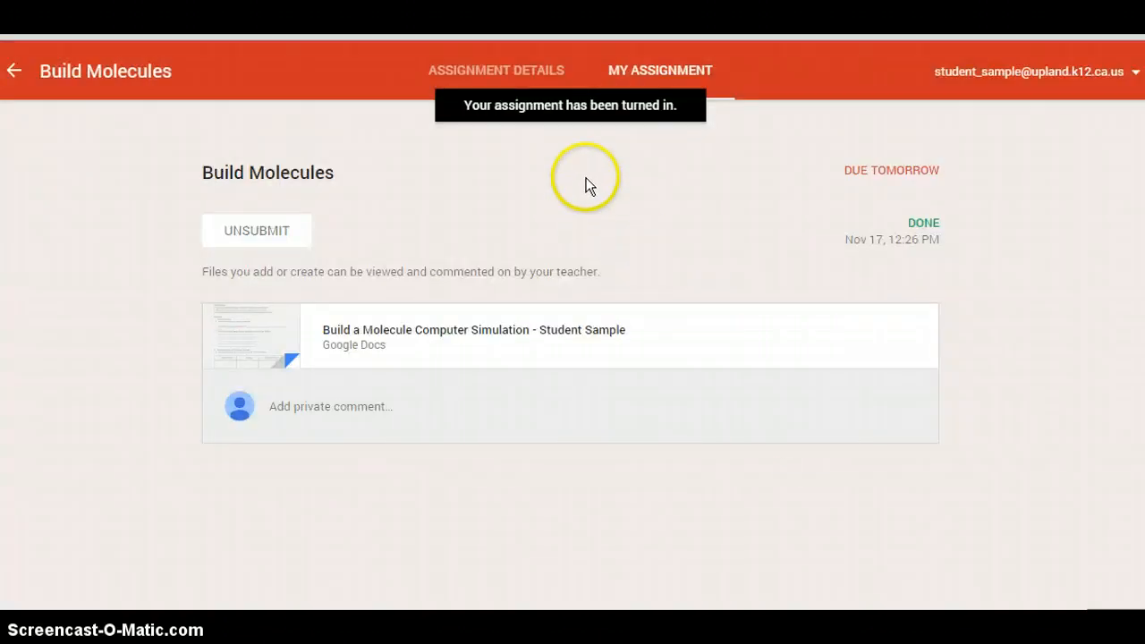
{"action": "mouse_move", "coordinate": [657, 121]}
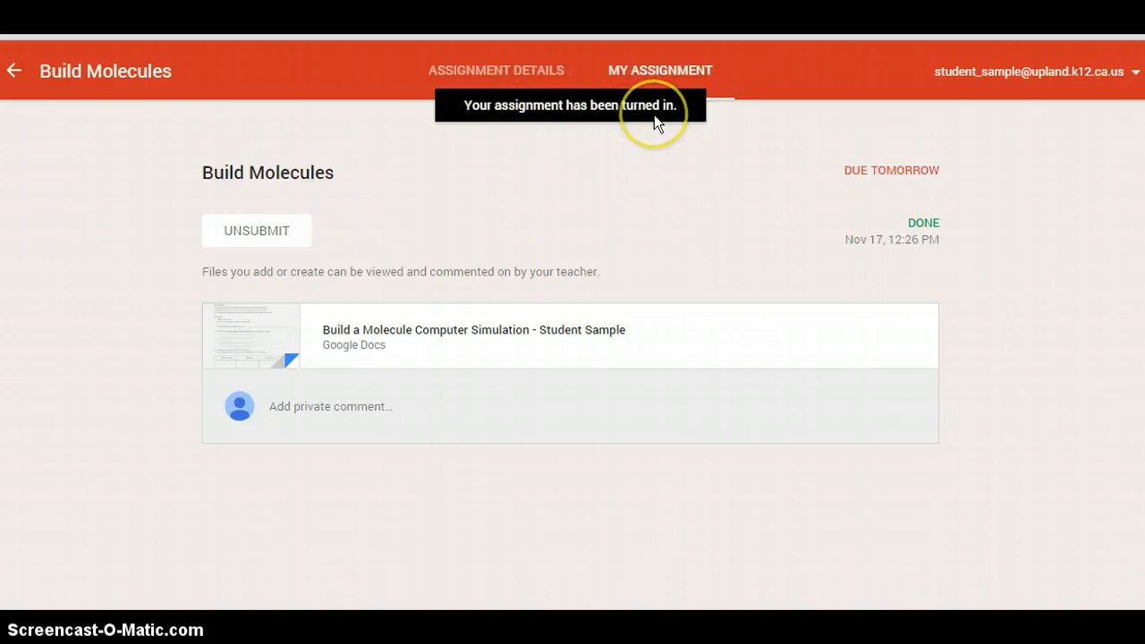